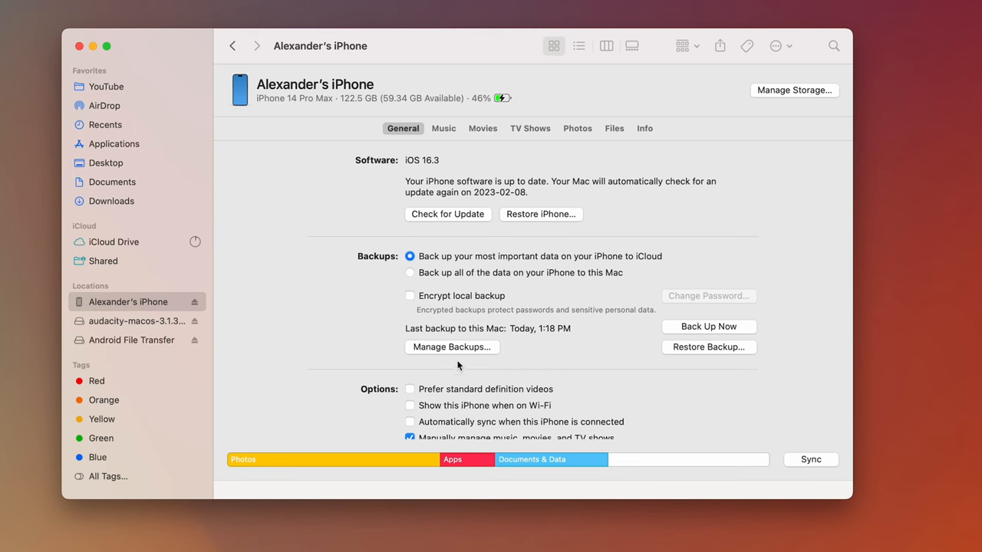
Step: Open Manage Backups to list today's 1:18 PM backup and the 2023-01-10 one
click(451, 346)
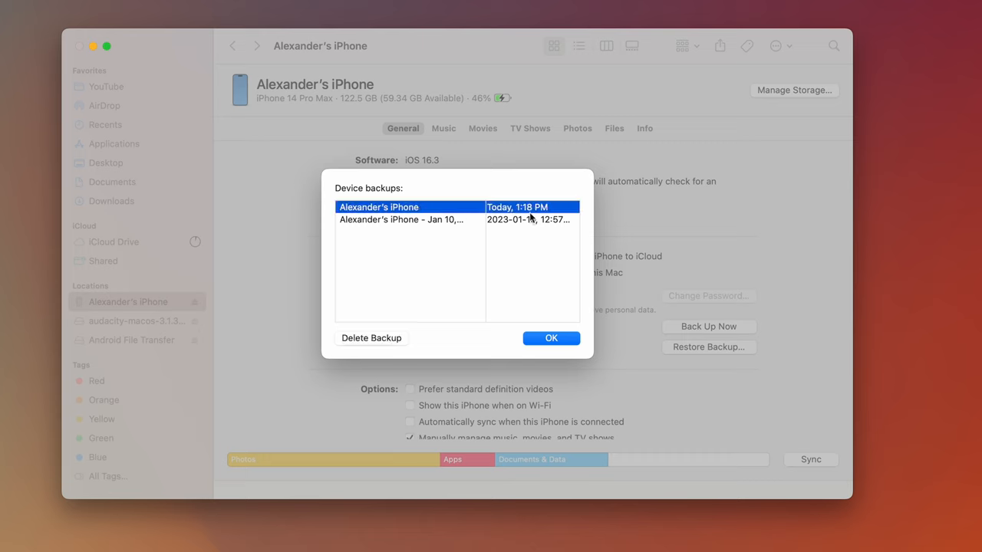
mouse_move(439, 224)
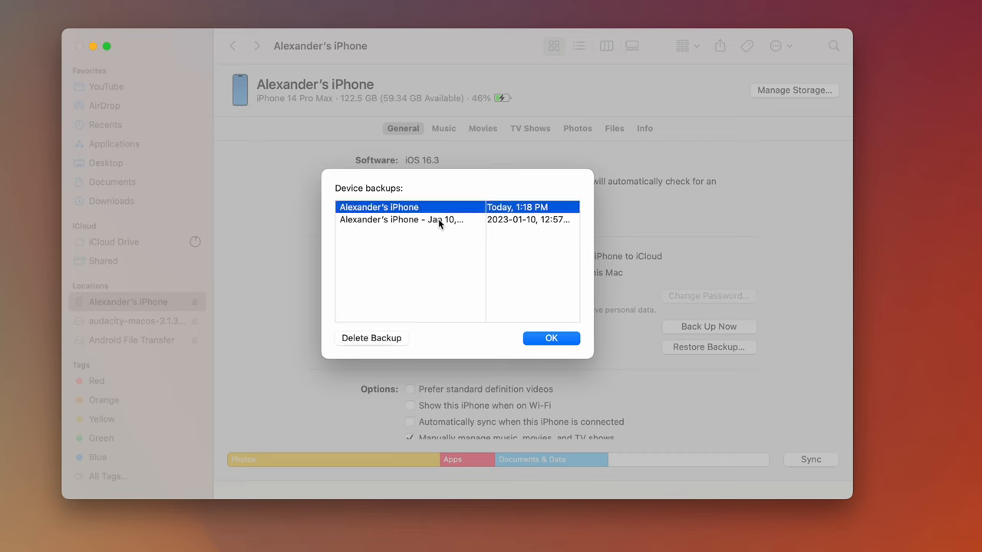